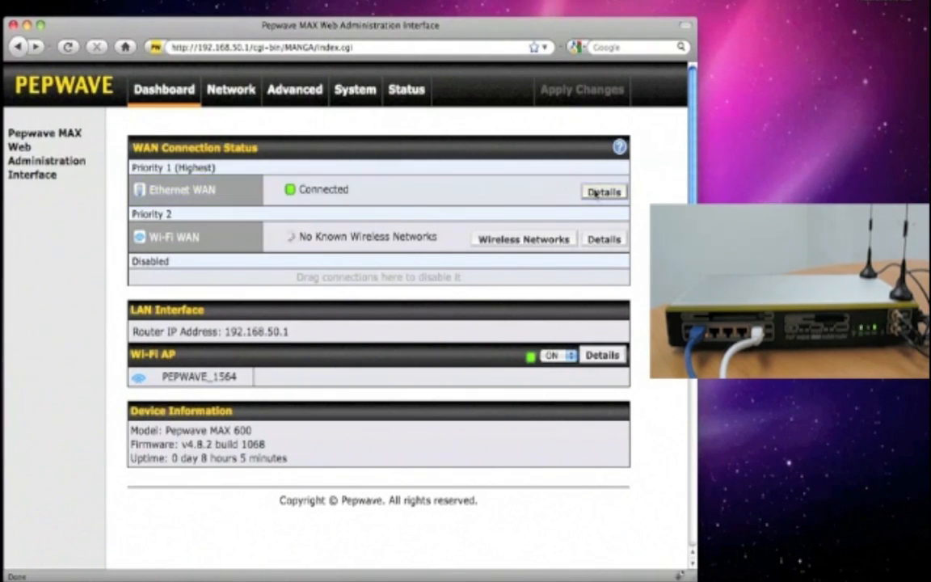
# Review the Ethernet WAN's DHCP connection details and save and apply them
pyautogui.click(602, 191)
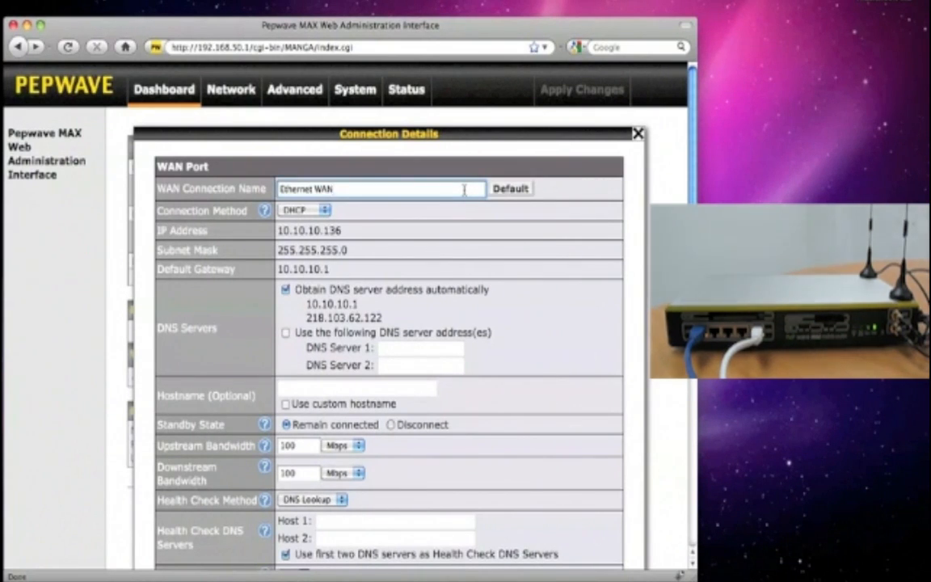
pyautogui.scroll(-3)
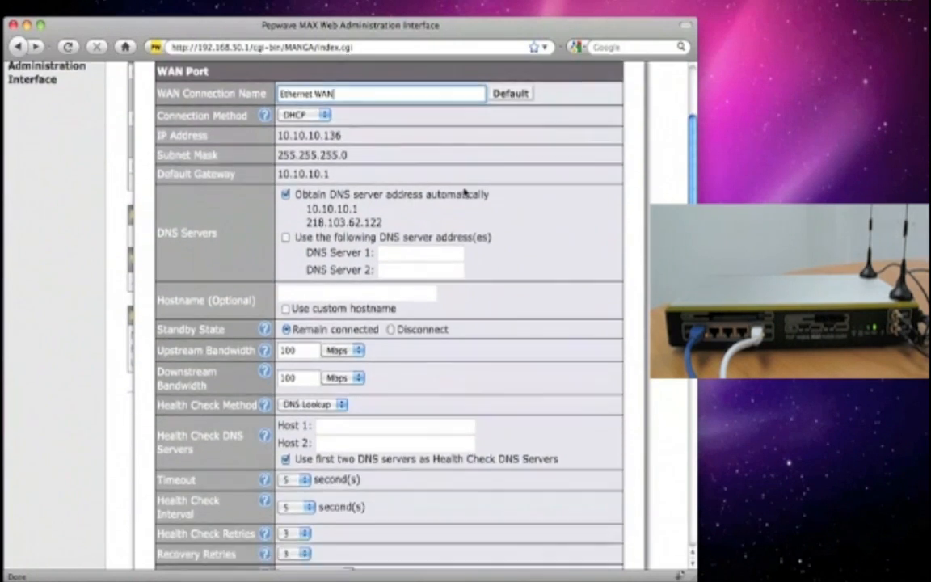
pyautogui.scroll(-3)
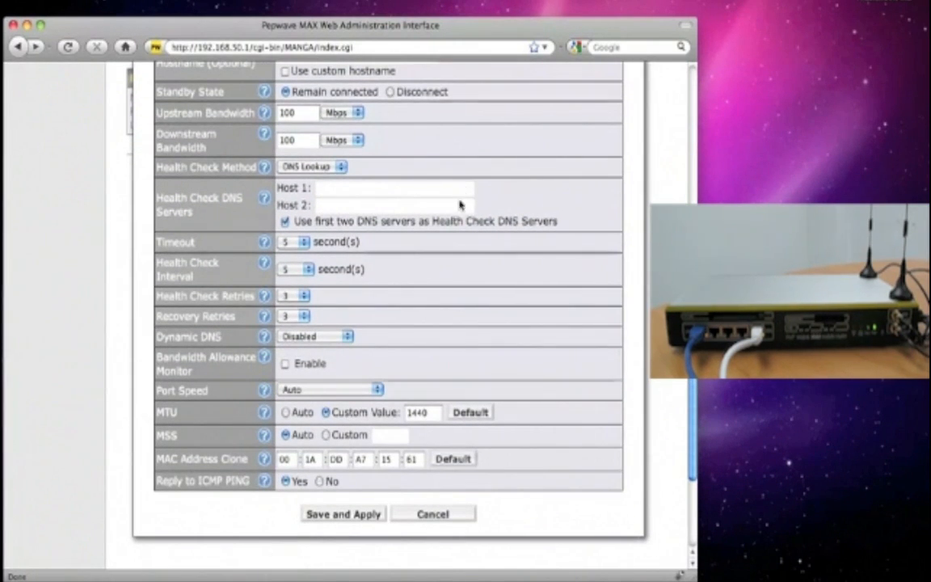
pyautogui.moveTo(359, 541)
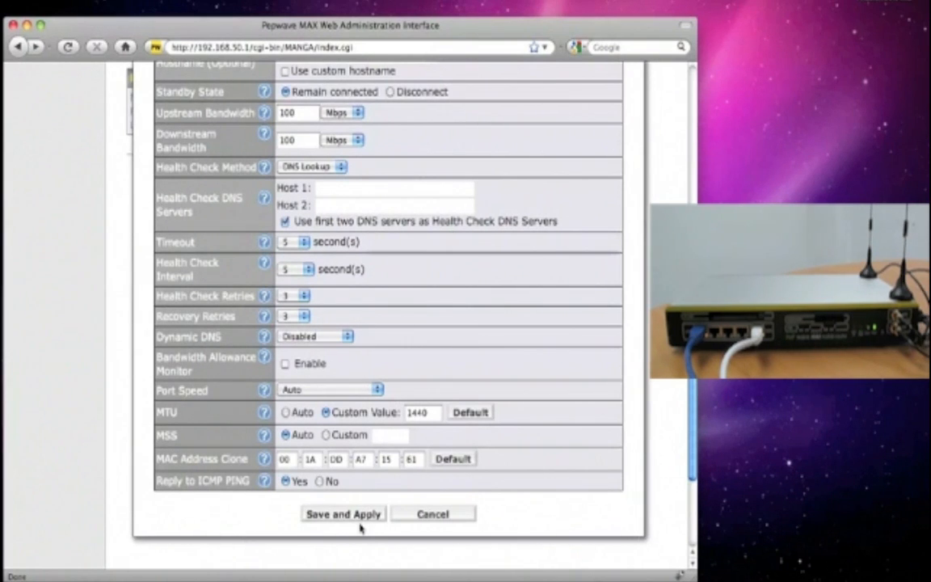
pyautogui.click(341, 514)
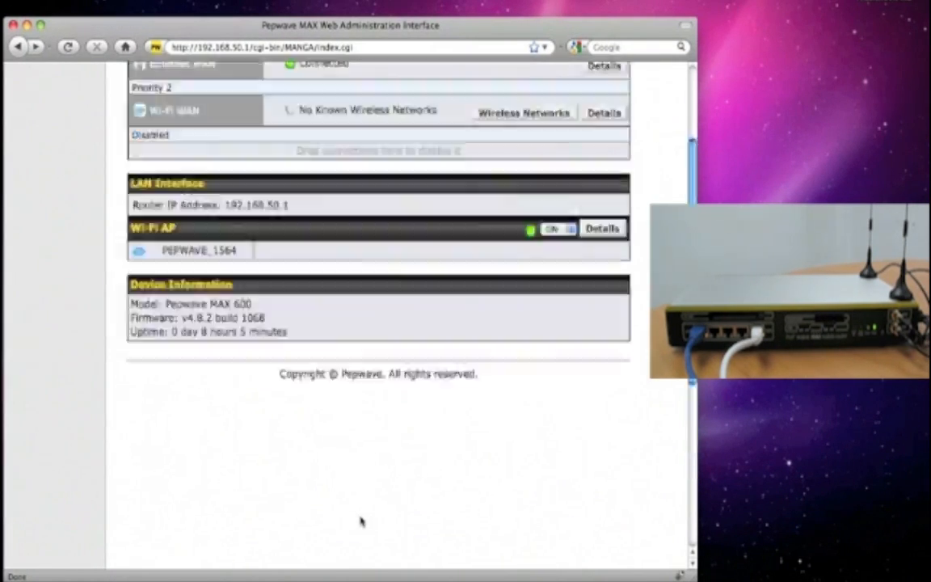
# Sort Wi-Fi WAN's nearby networks by strongest signal and connect to Pepwave_Network
pyautogui.scroll(3)
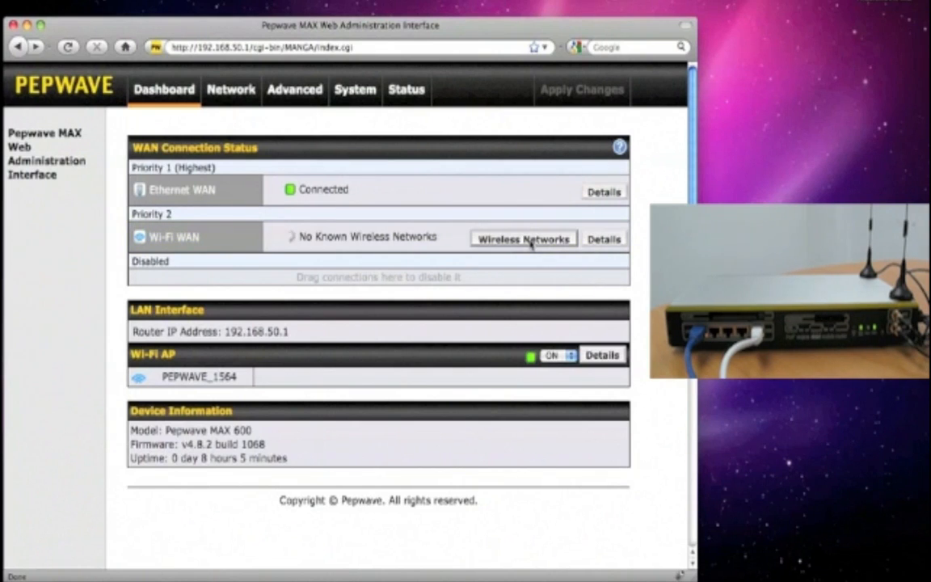
pyautogui.click(523, 239)
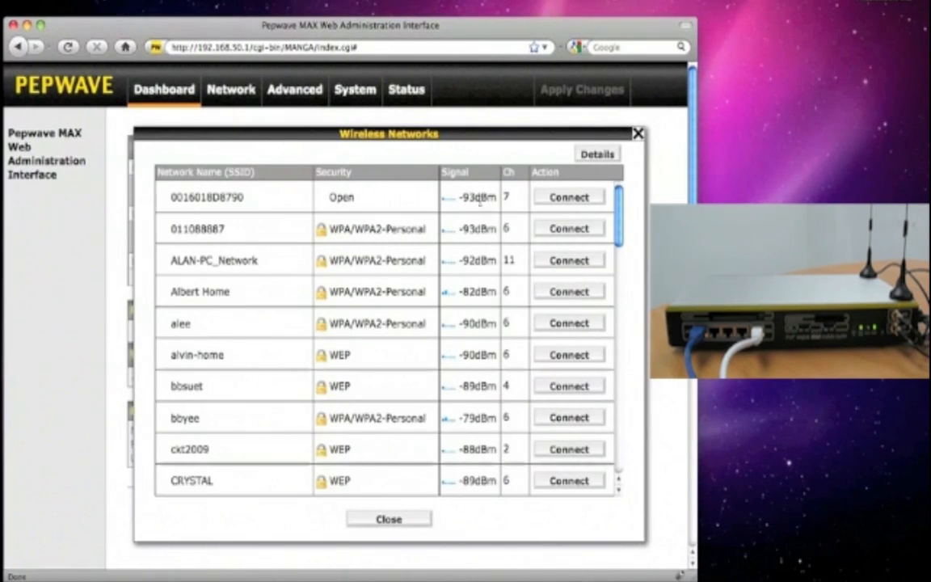
pyautogui.click(456, 172)
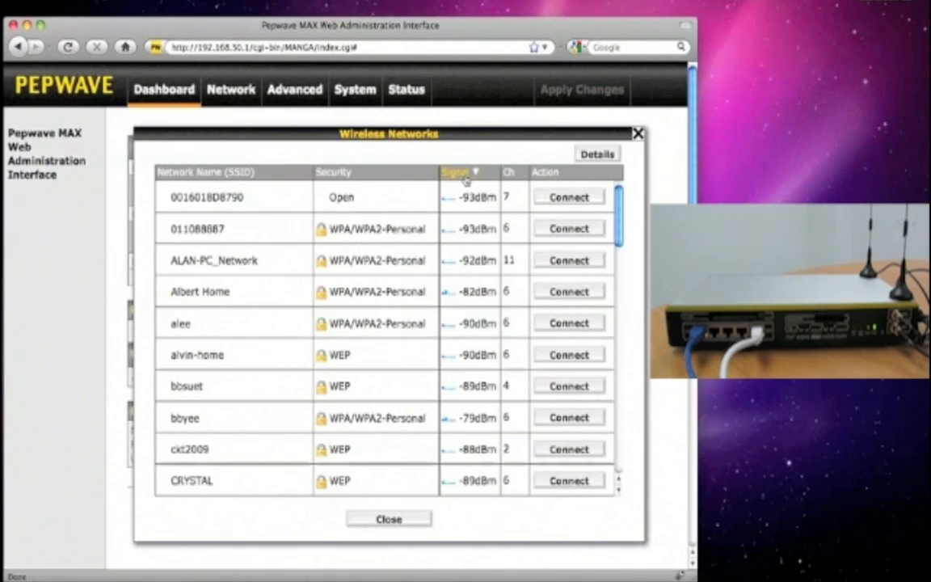
pyautogui.click(454, 172)
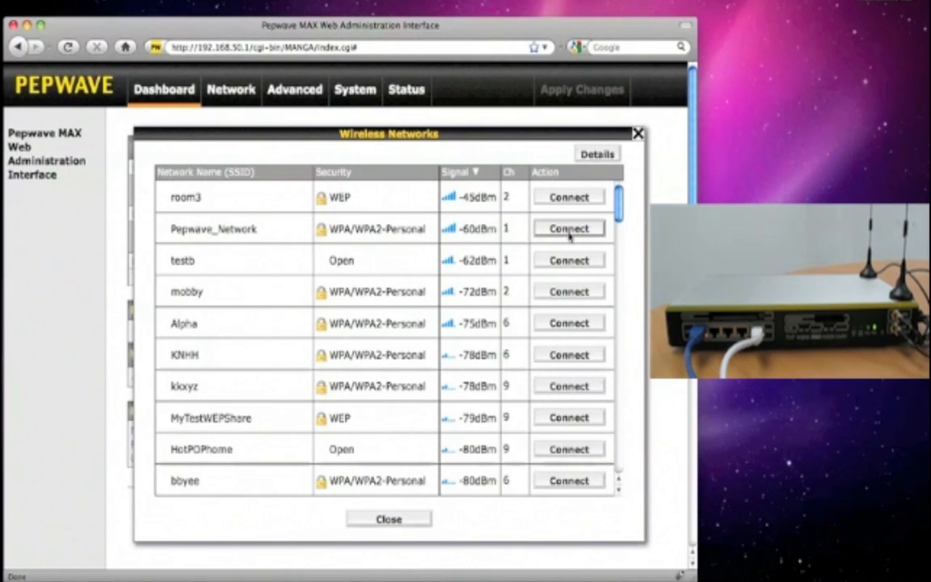
pyautogui.click(569, 228)
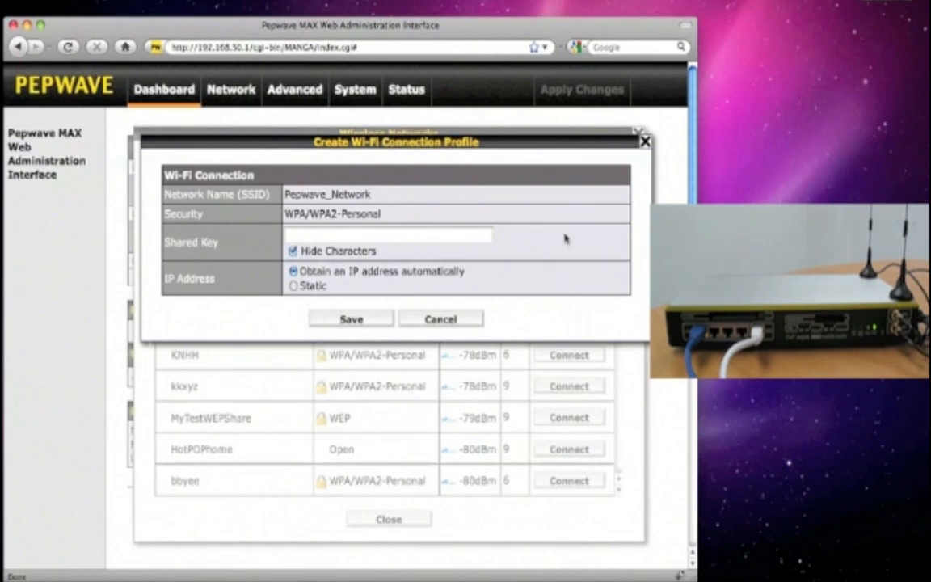
pyautogui.moveTo(524, 239)
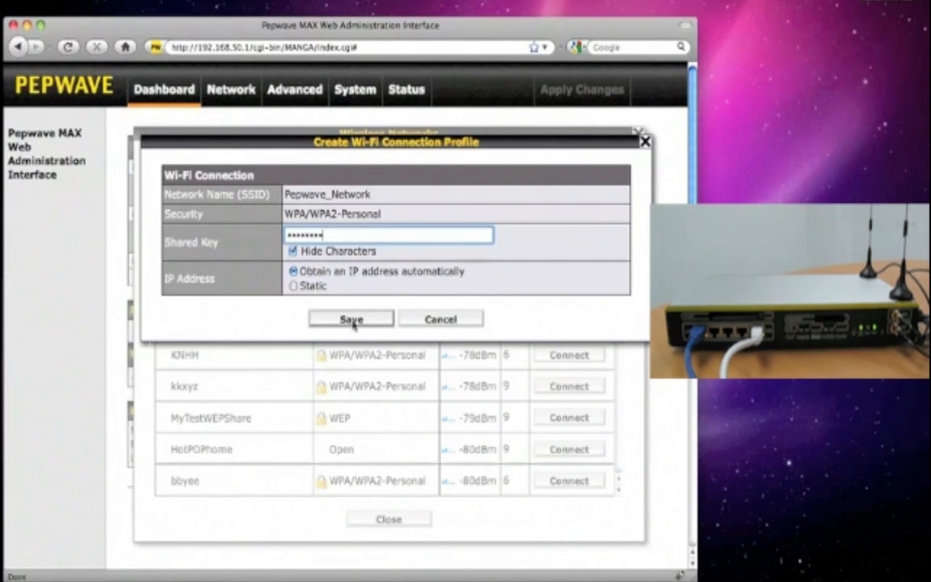
# Save the Pepwave_Network connection profile with its shared key
pyautogui.click(349, 318)
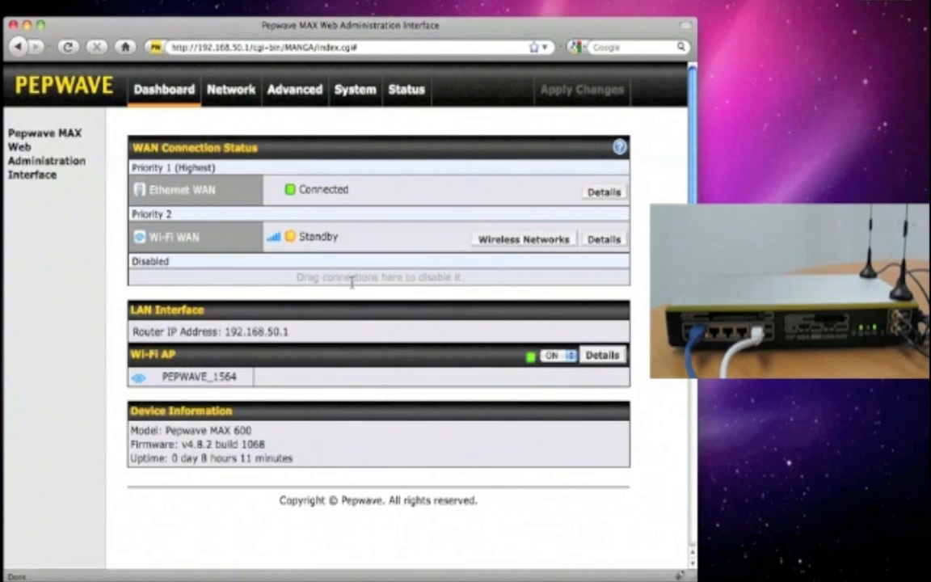
pyautogui.moveTo(549, 272)
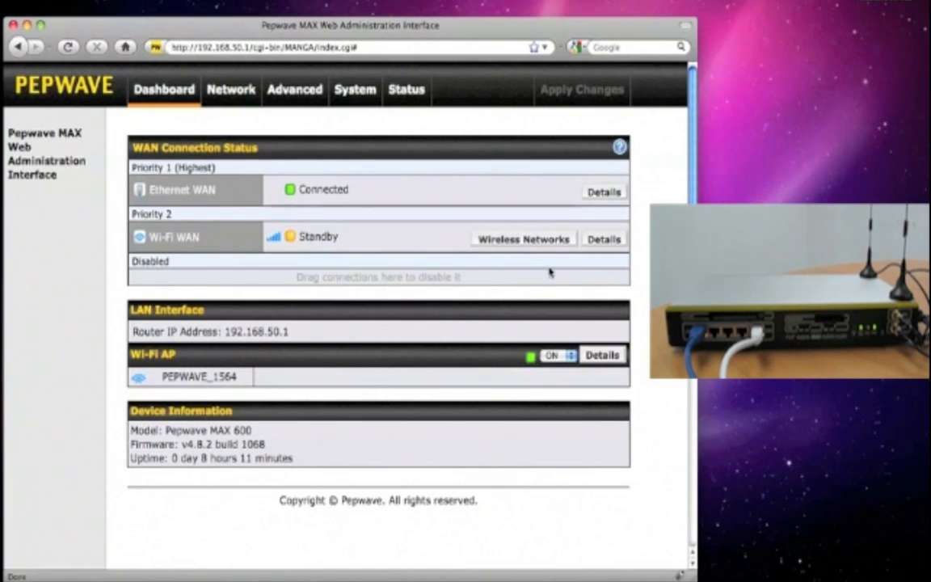
# Review Wi-Fi WAN's details and profiles Pepwave_Network and testb, then save and apply
pyautogui.click(603, 239)
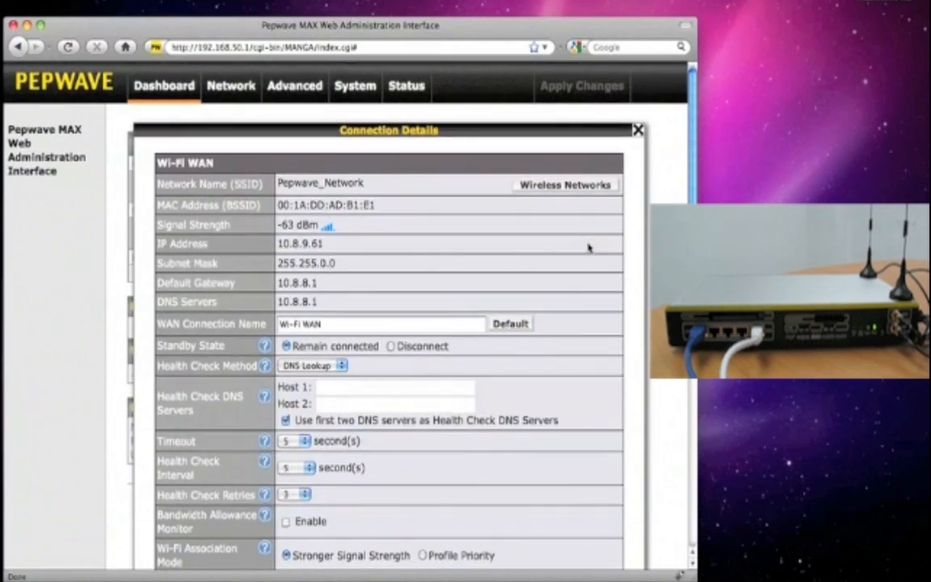
pyautogui.scroll(-3)
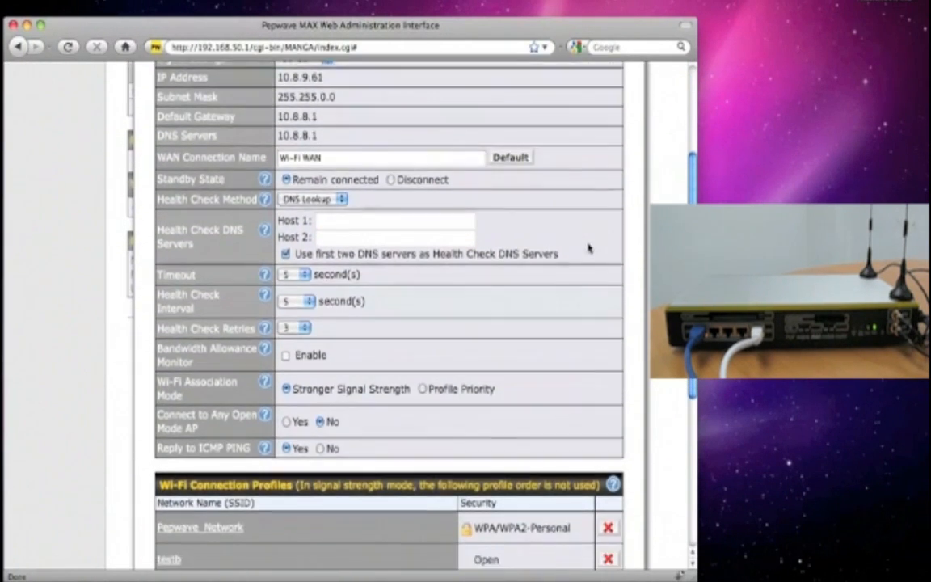
pyautogui.scroll(-3)
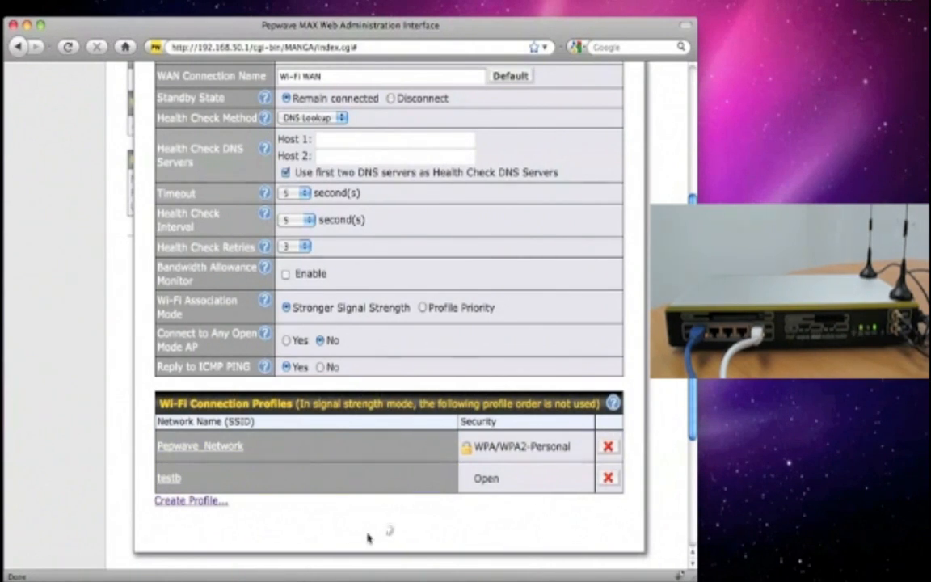
pyautogui.click(163, 89)
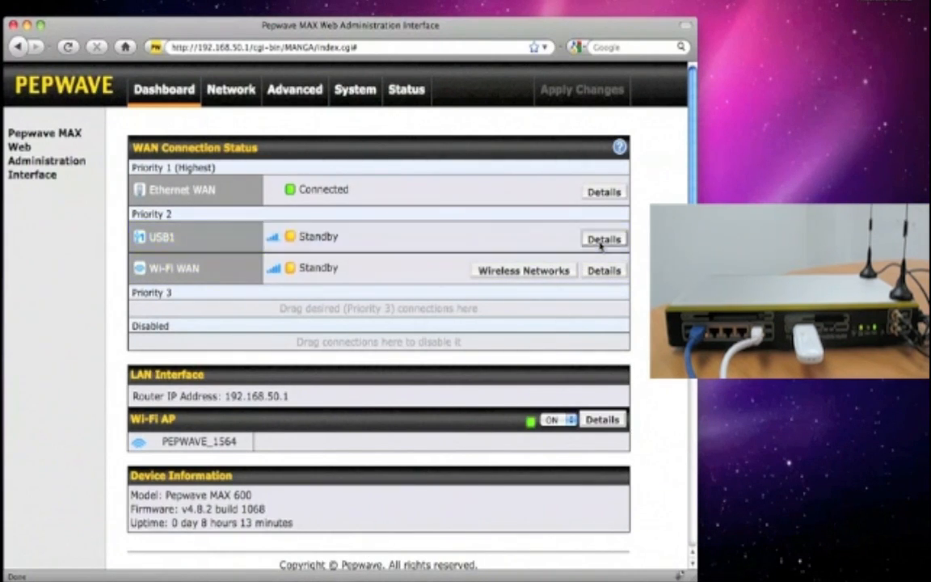
# View the USB1 connection's details showing the Huawei modem, carrier and IP settings
pyautogui.click(603, 239)
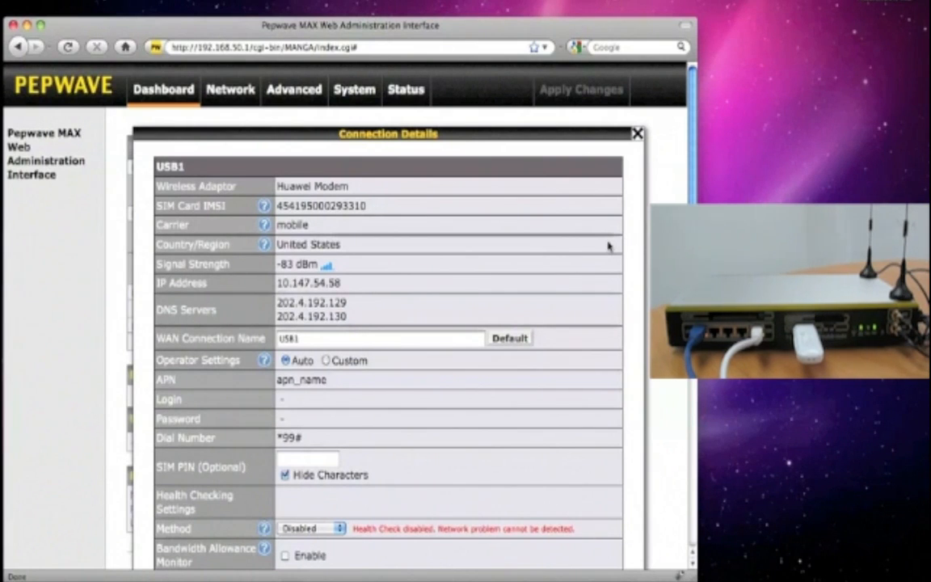
pyautogui.scroll(-3)
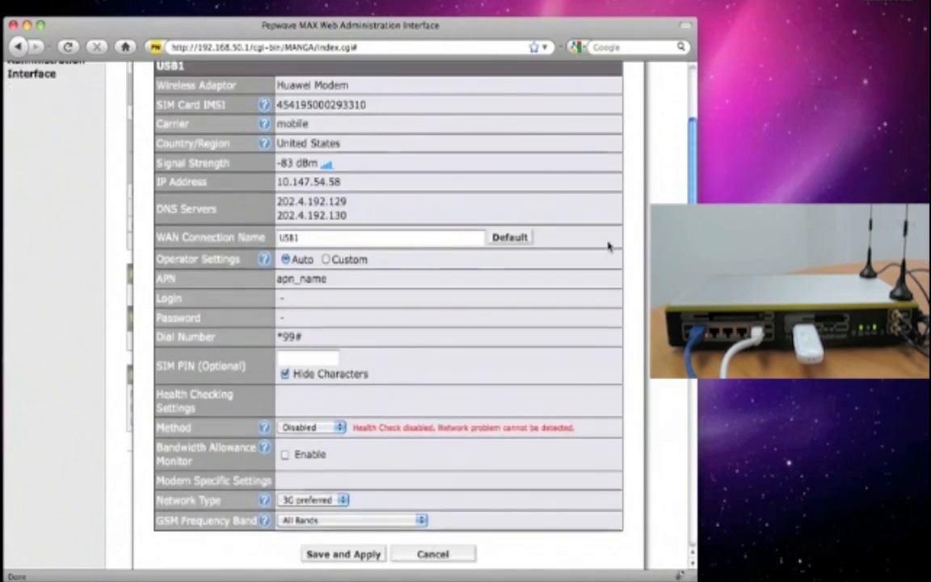
pyautogui.scroll(-3)
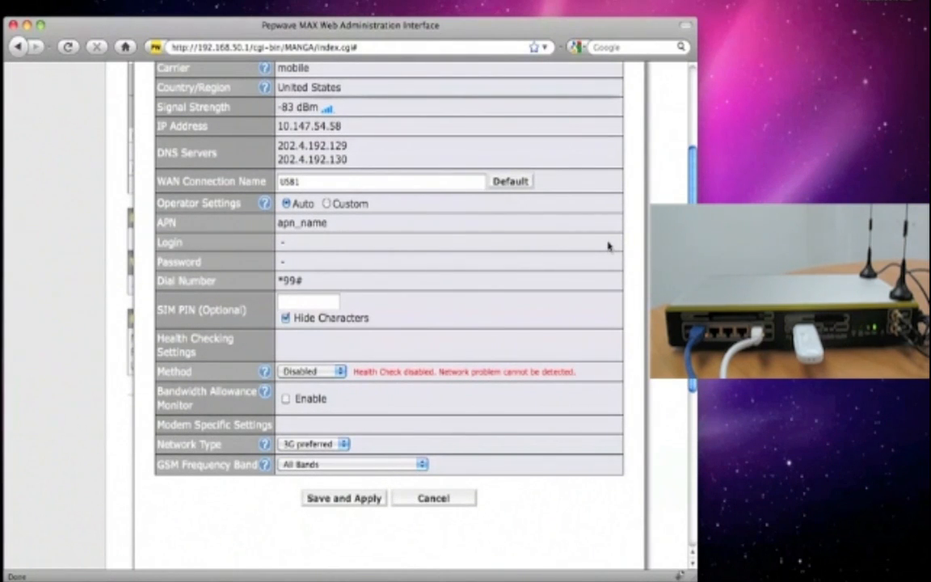
pyautogui.moveTo(385, 353)
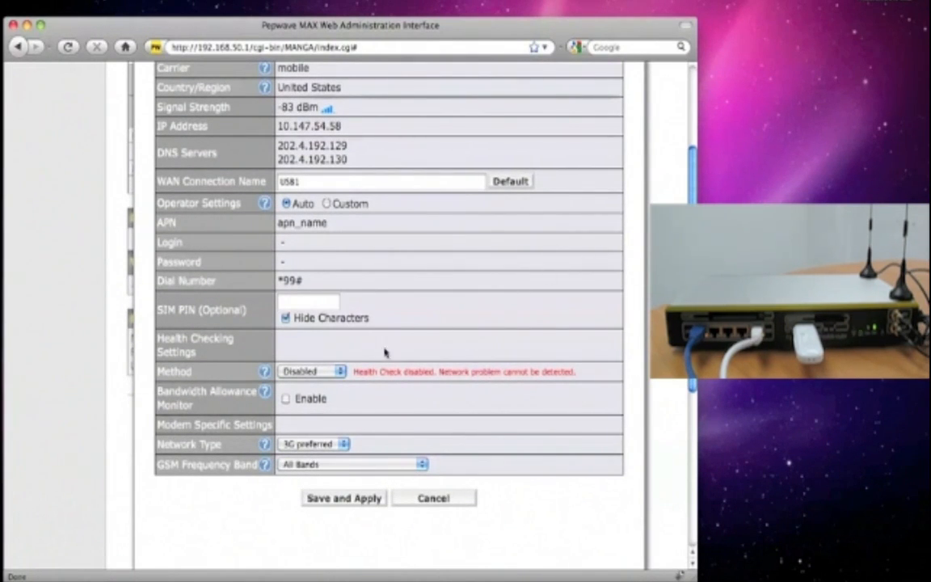
# Enable USB1's bandwidth allowance monitor with a 1 GB monthly allowance starting on the 1st and apply
pyautogui.click(284, 398)
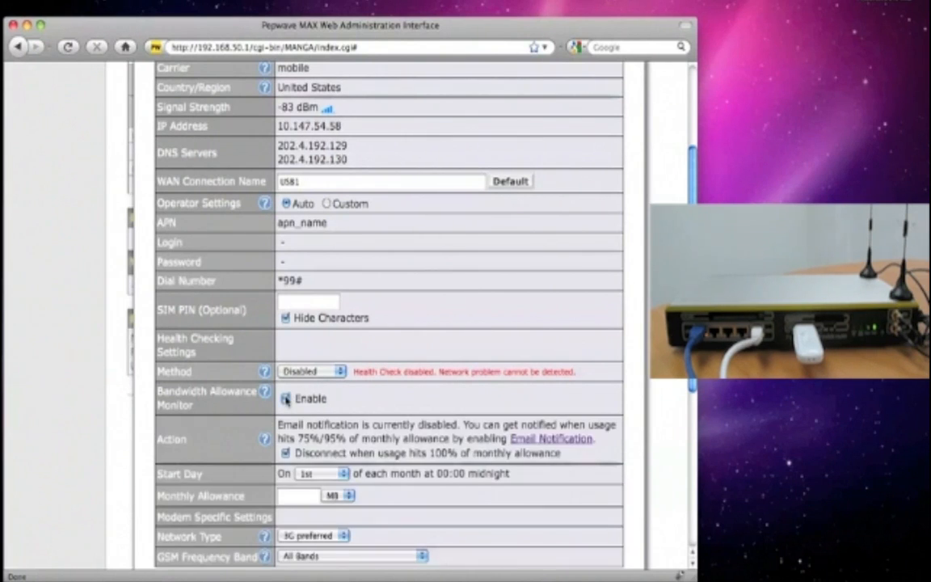
pyautogui.click(282, 398)
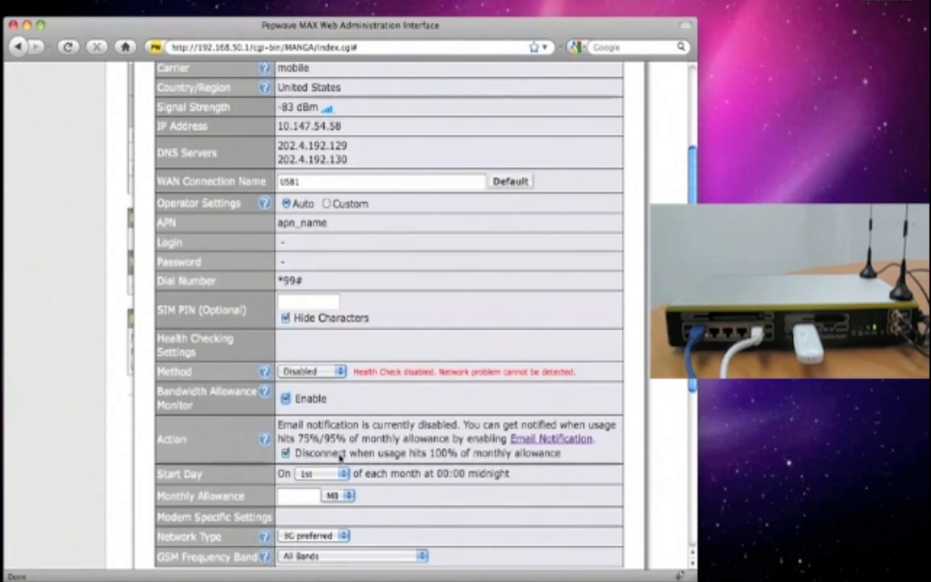
pyautogui.click(338, 474)
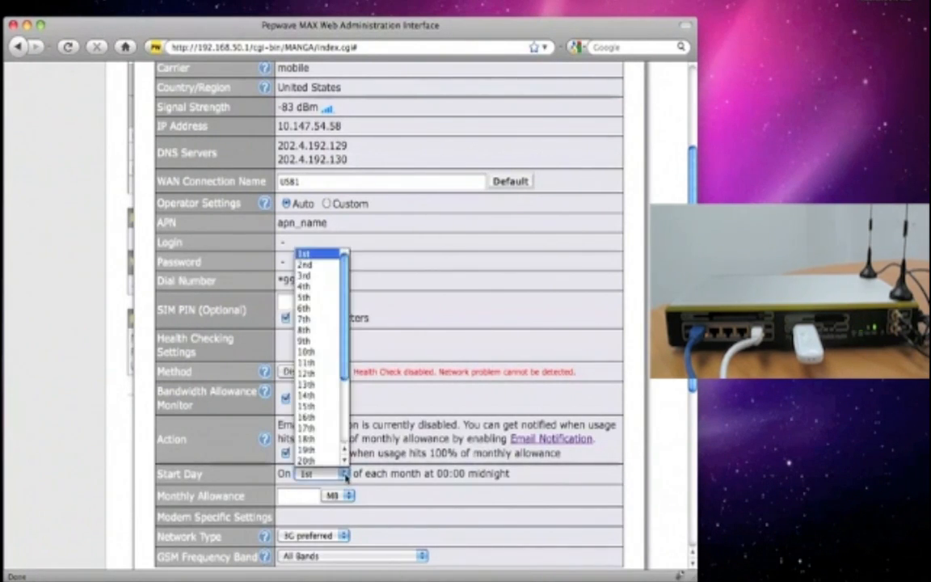
pyautogui.click(320, 474)
pyautogui.write('1')
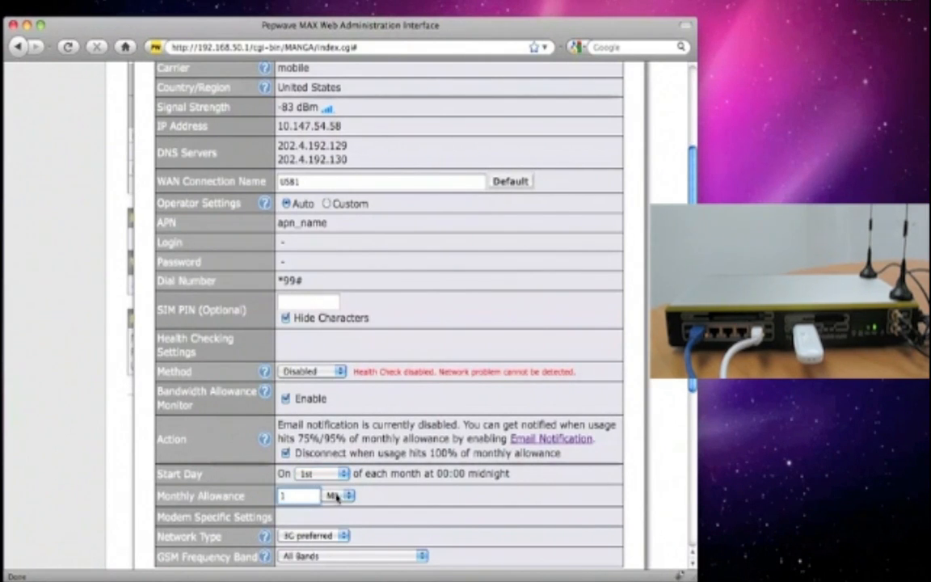
pyautogui.click(344, 495)
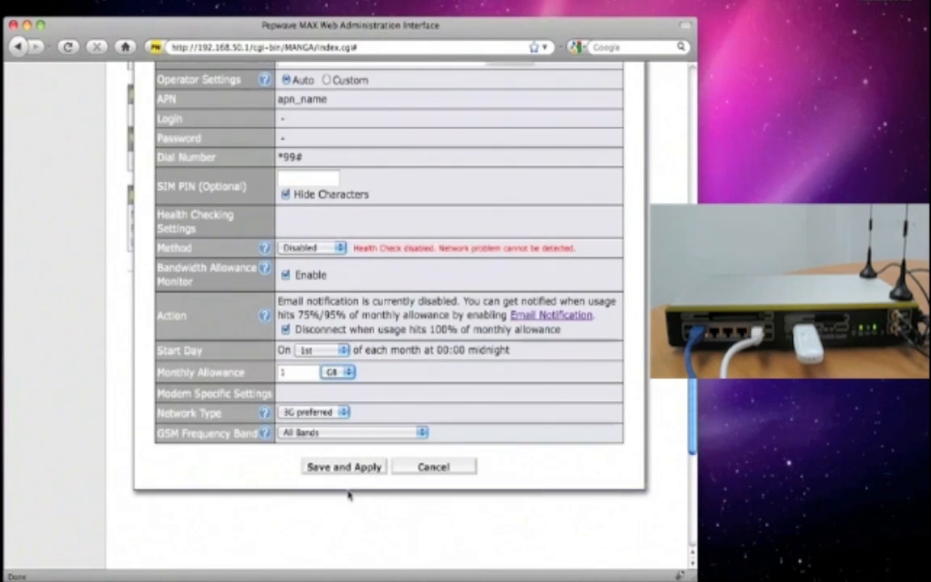
pyautogui.click(342, 466)
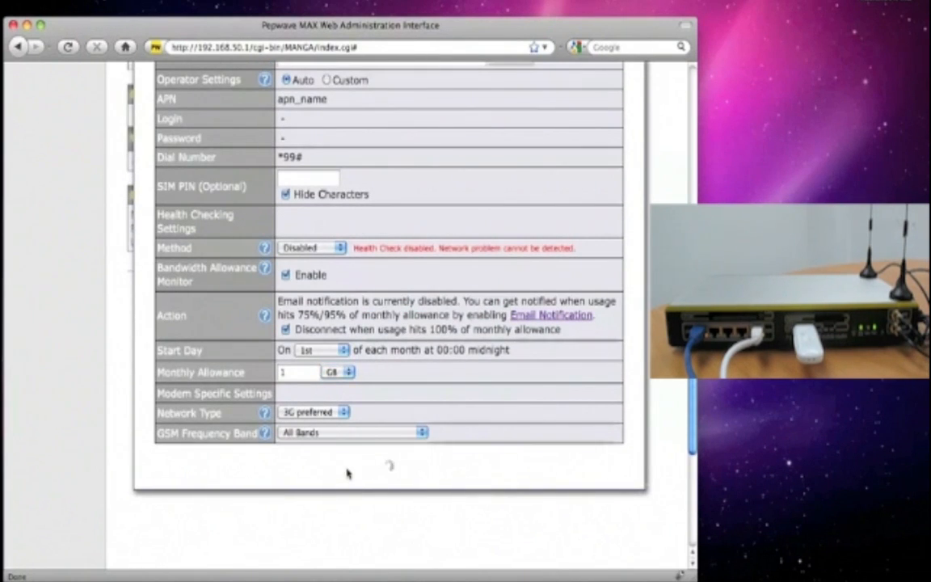
pyautogui.click(163, 88)
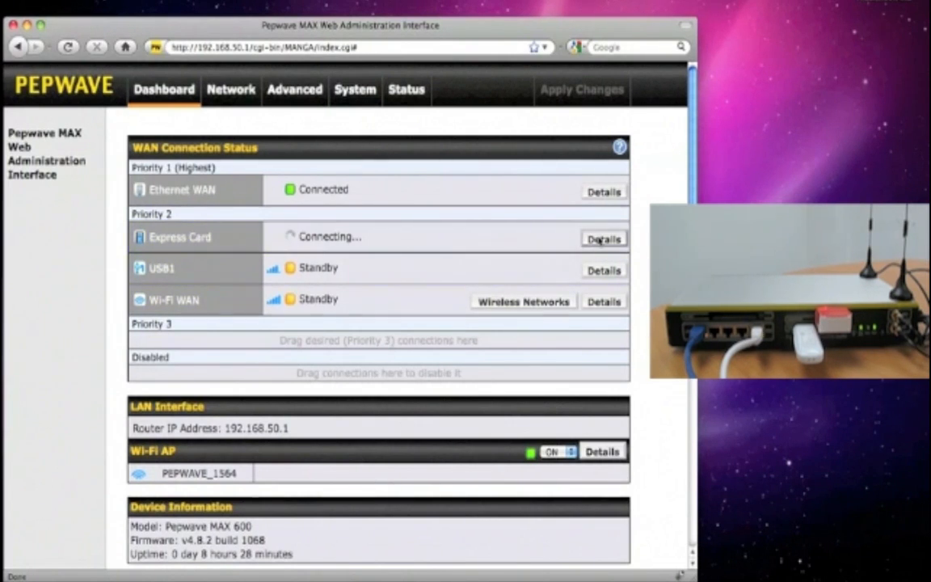
pyautogui.click(603, 239)
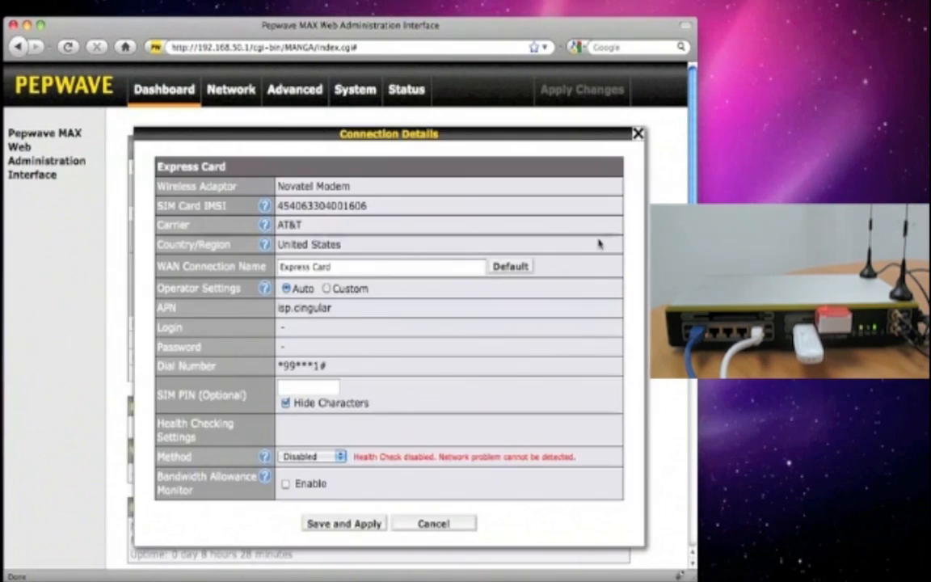
pyautogui.moveTo(394, 470)
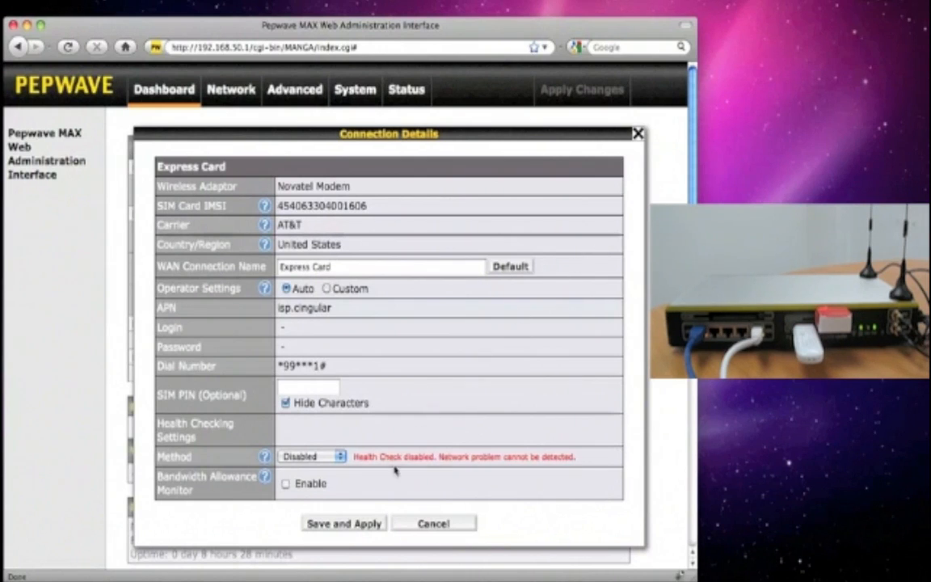
pyautogui.click(343, 522)
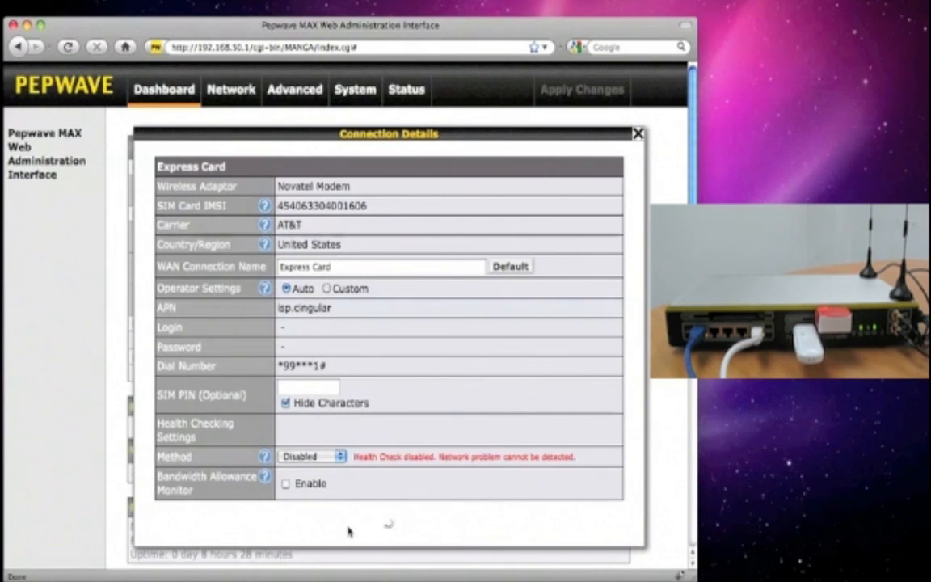
pyautogui.click(636, 132)
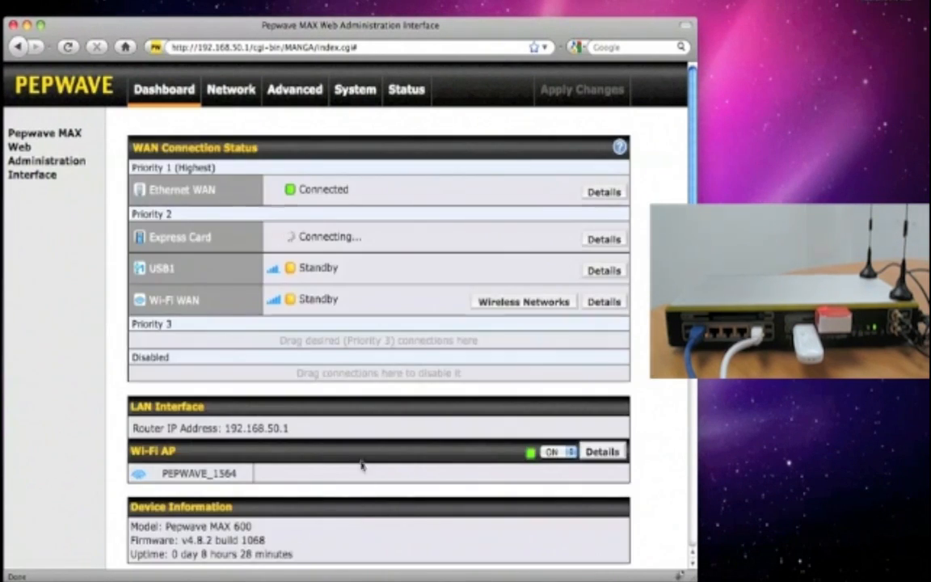
pyautogui.moveTo(383, 239)
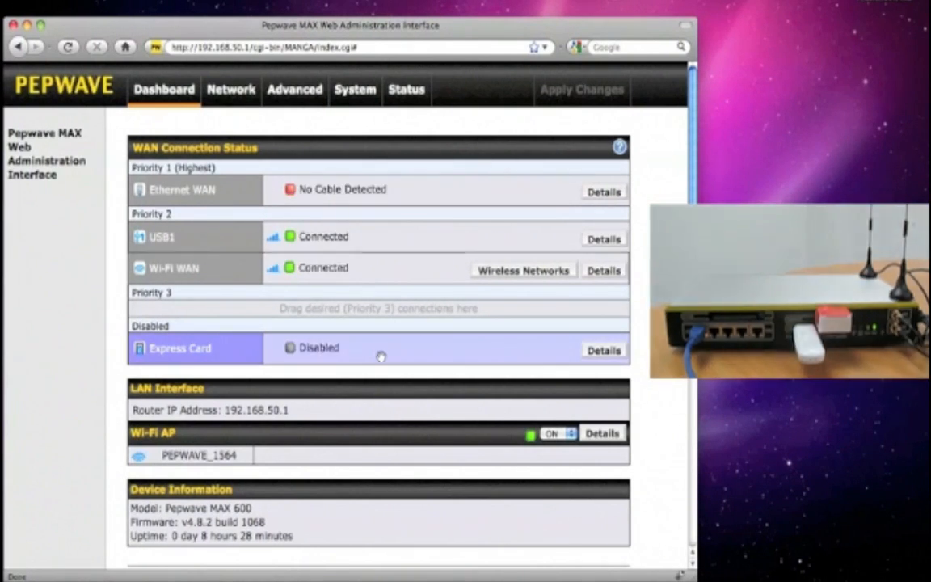
pyautogui.moveTo(385, 370)
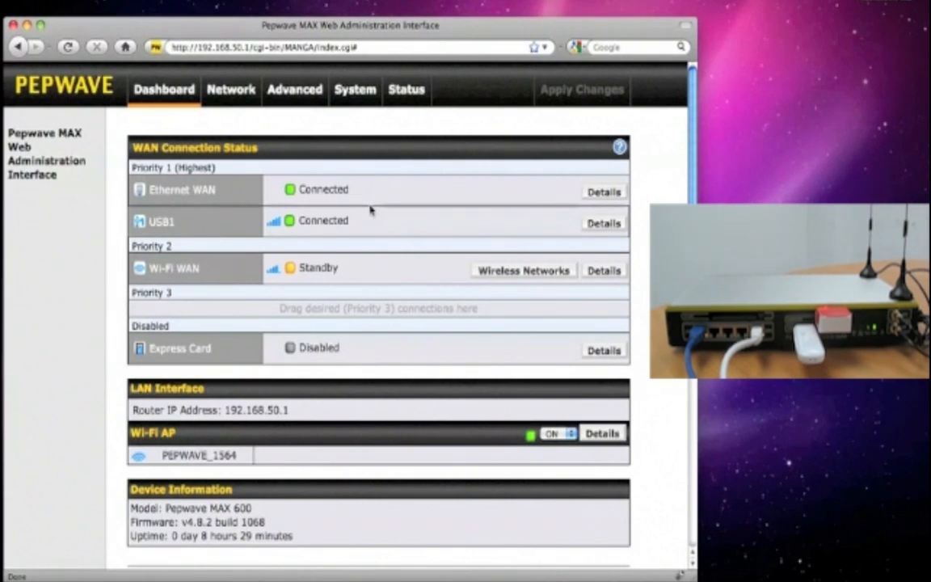
pyautogui.moveTo(498, 298)
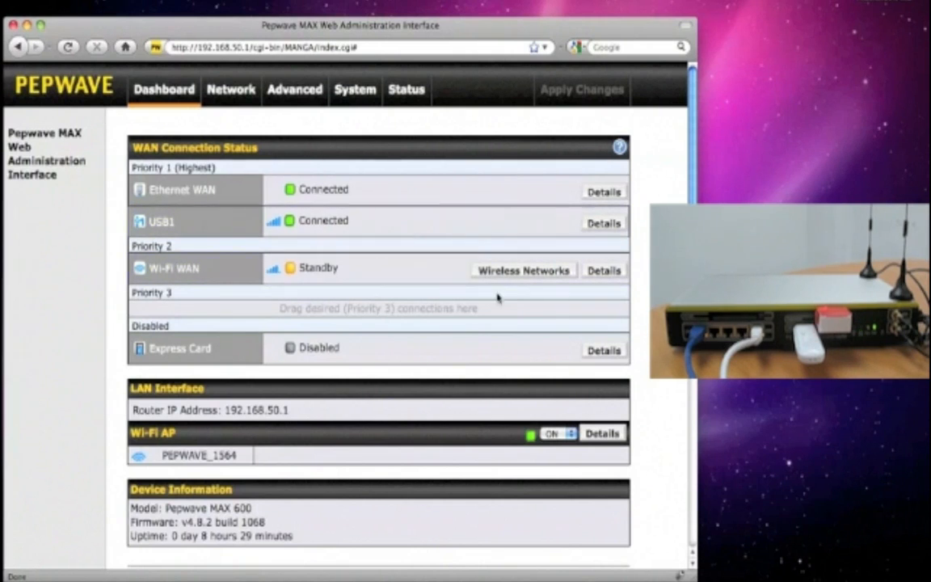
pyautogui.moveTo(572, 433)
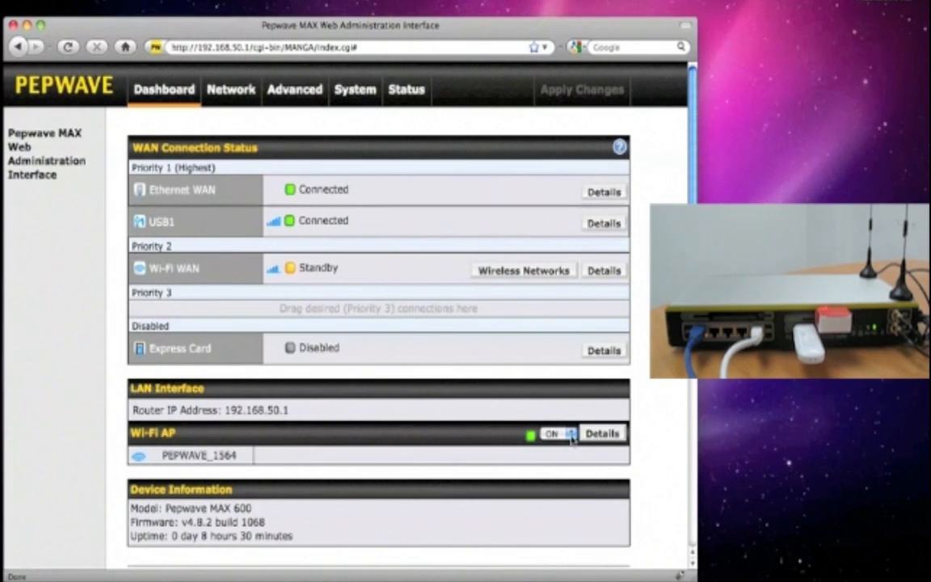
# Switch the Wi-Fi access point PEPWAVE_1564 to OFF
pyautogui.click(569, 433)
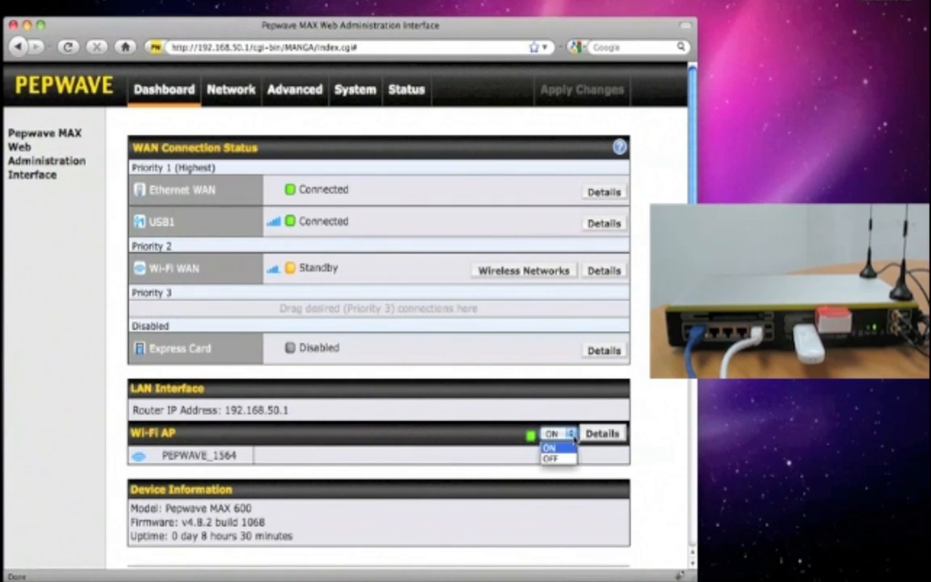
pyautogui.click(551, 446)
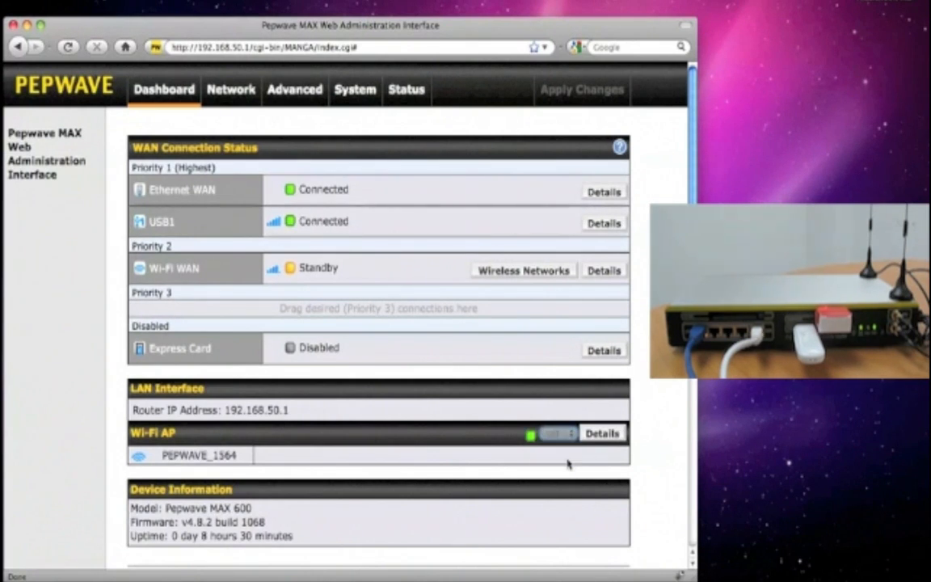
pyautogui.click(550, 434)
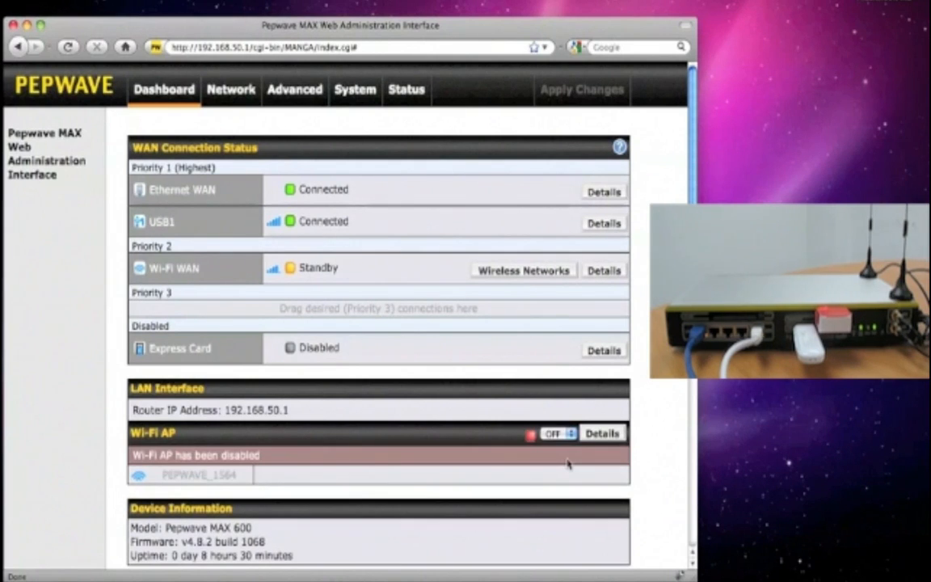